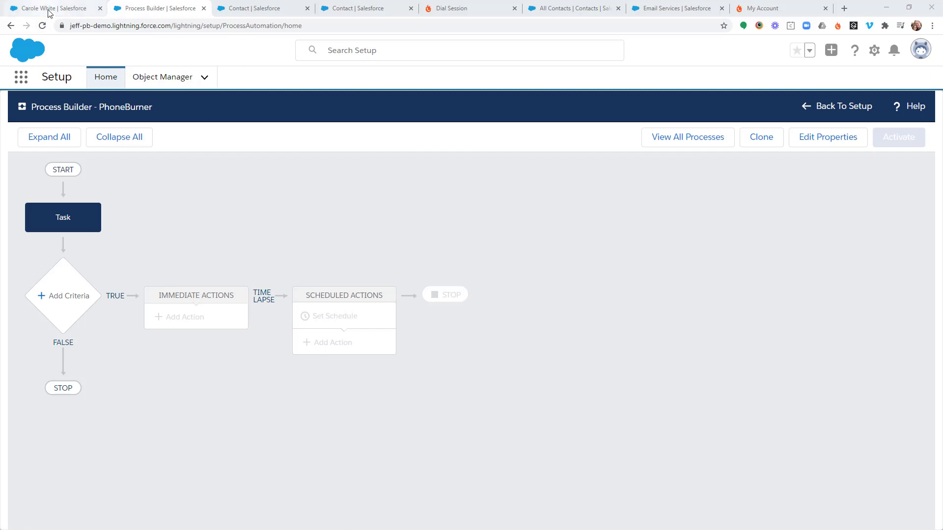
View the contact record to check its empty Last Call Date field
{"action": "left_click", "coordinate": [48, 7]}
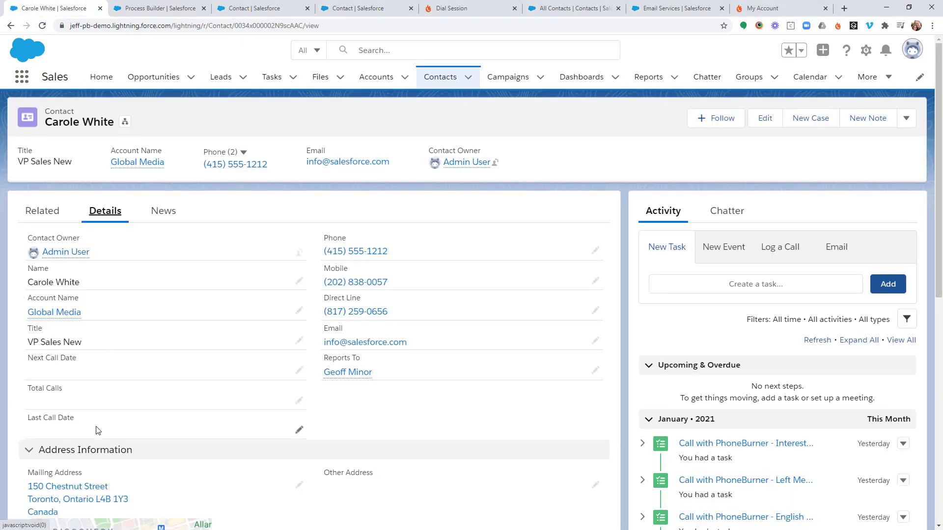
{"action": "mouse_move", "coordinate": [83, 427]}
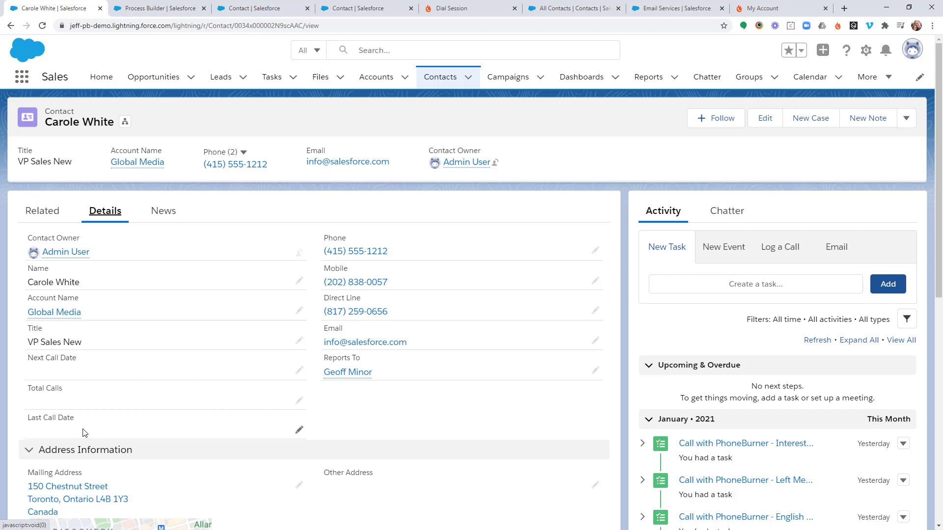
{"action": "mouse_move", "coordinate": [85, 424]}
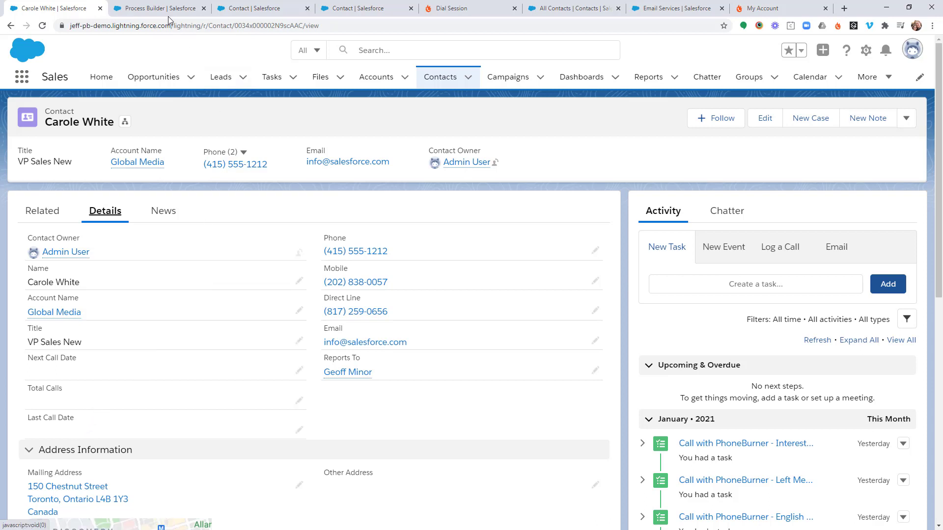
Add a new criteria to the PhoneBurner process named 'All PhoneBurner calls'
{"action": "left_click", "coordinate": [159, 8]}
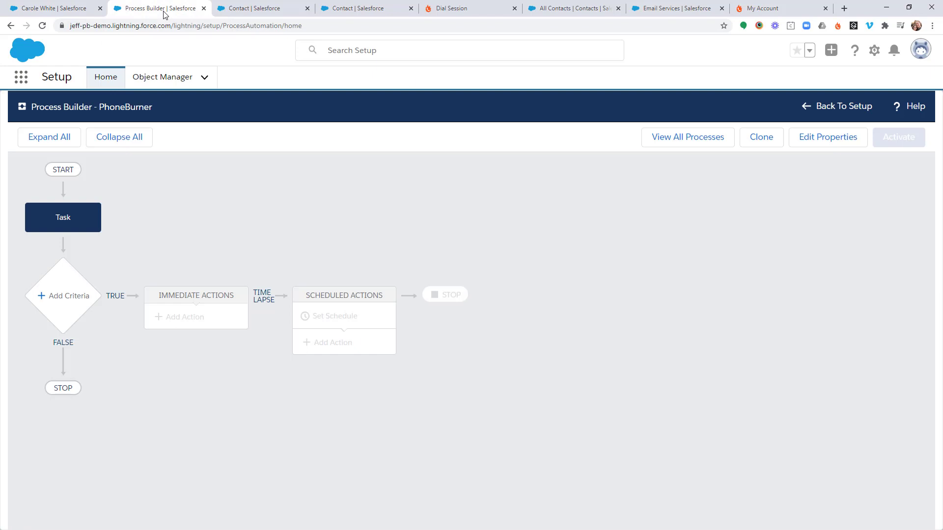
{"action": "mouse_move", "coordinate": [69, 296]}
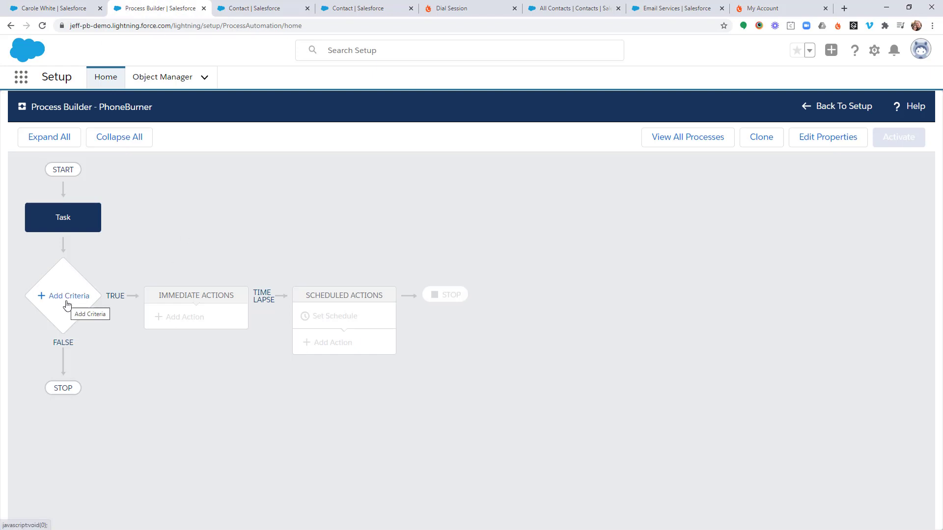
{"action": "left_click", "coordinate": [62, 295]}
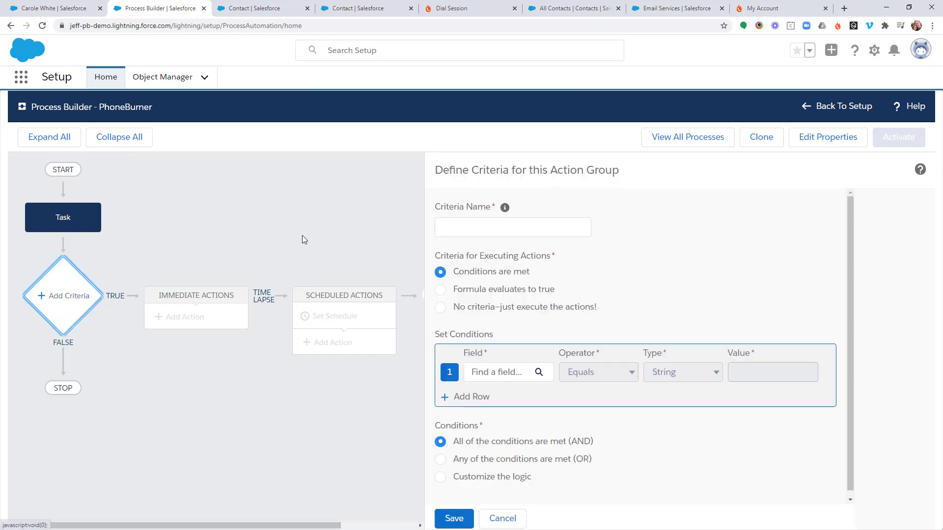
{"action": "type", "text": "All PhoneBurner calls"}
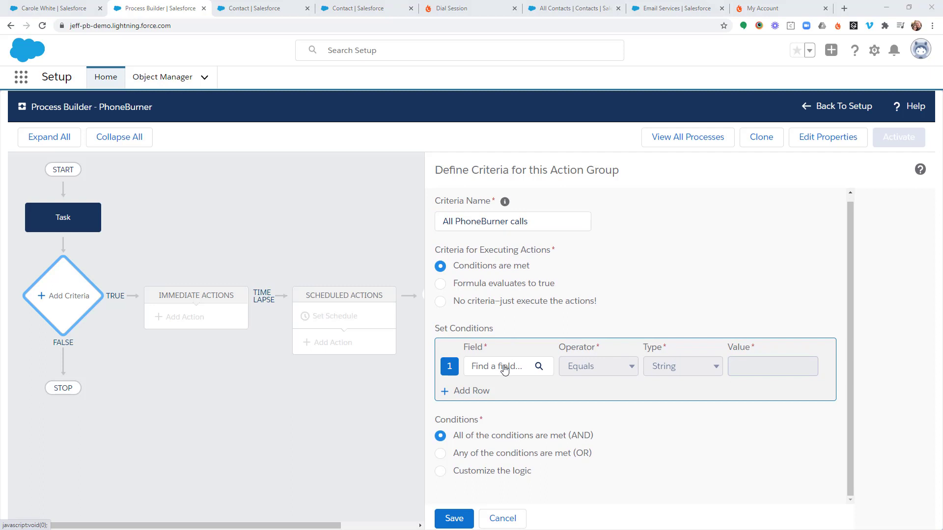
Set the first condition's field to the Task's Subject
{"action": "left_click", "coordinate": [504, 366]}
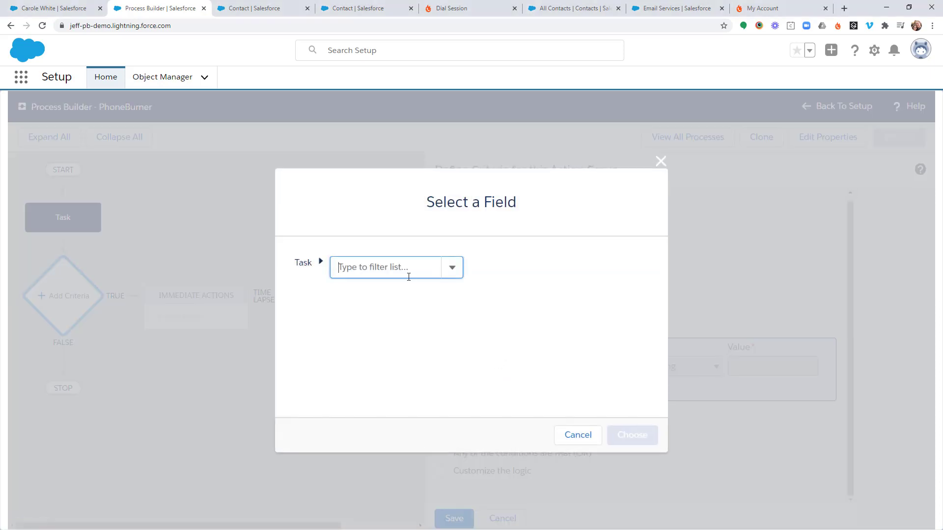
{"action": "left_click", "coordinate": [372, 267]}
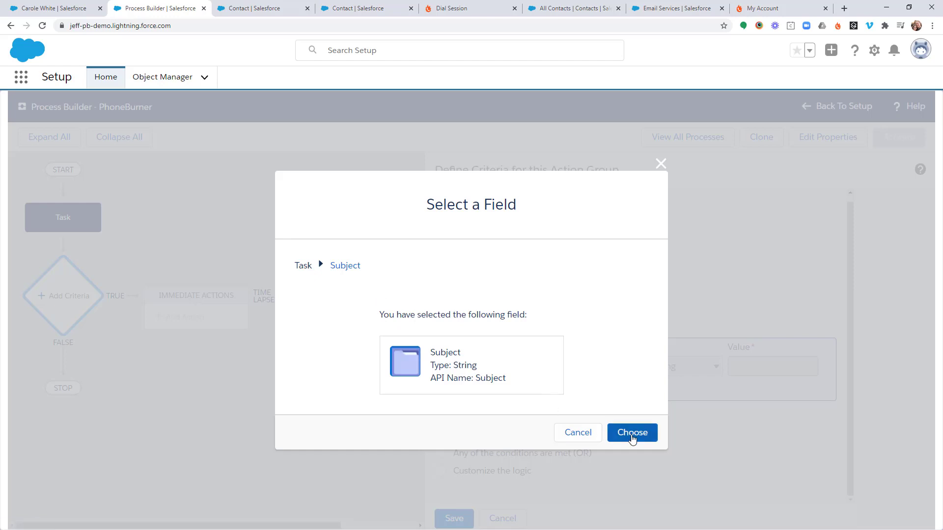
{"action": "left_click", "coordinate": [631, 432]}
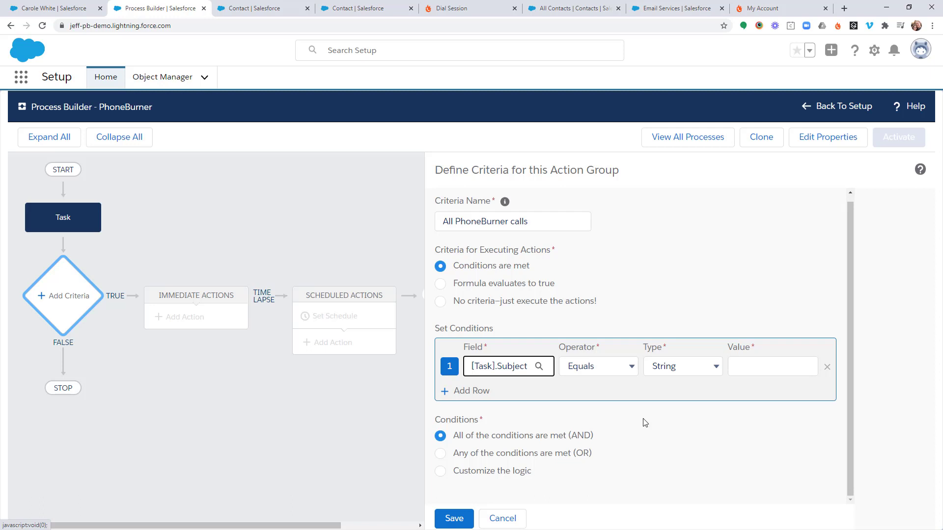
{"action": "mouse_move", "coordinate": [614, 371]}
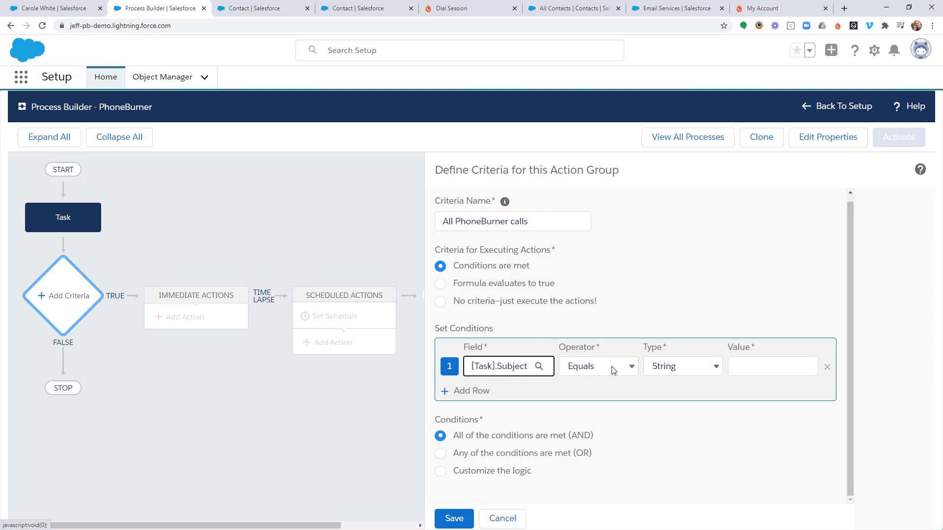
Require Subject to start with 'with PhoneBurner' and save the criteria
{"action": "left_click", "coordinate": [597, 367]}
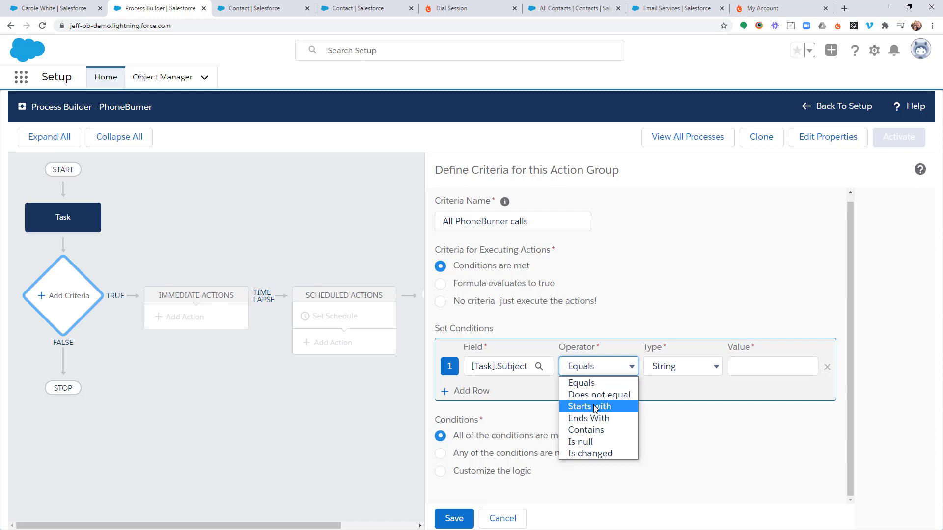
{"action": "left_click", "coordinate": [589, 406]}
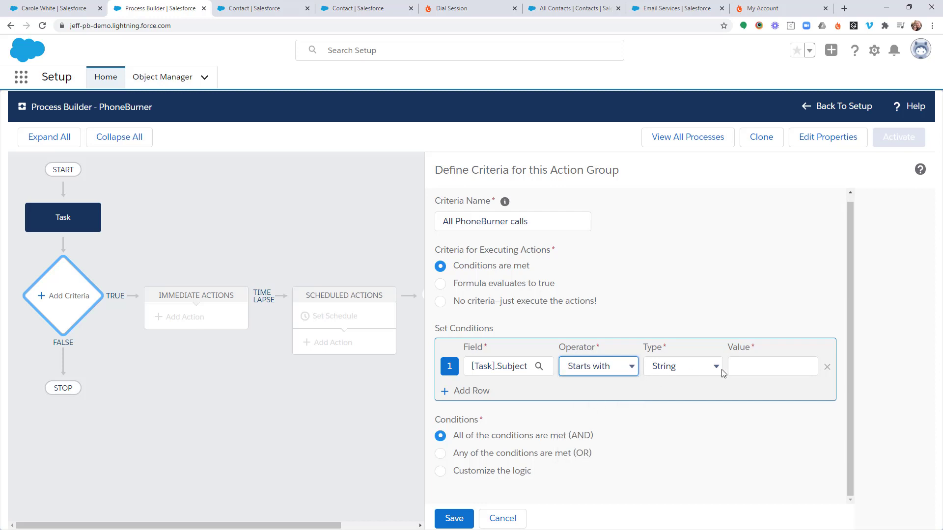
{"action": "left_click", "coordinate": [772, 367]}
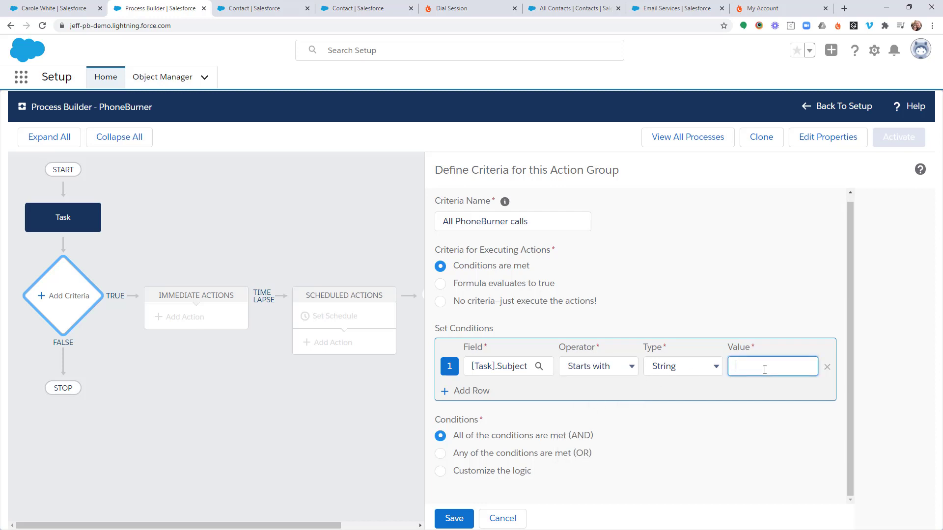
{"action": "type", "text": "with PhoneBurner"}
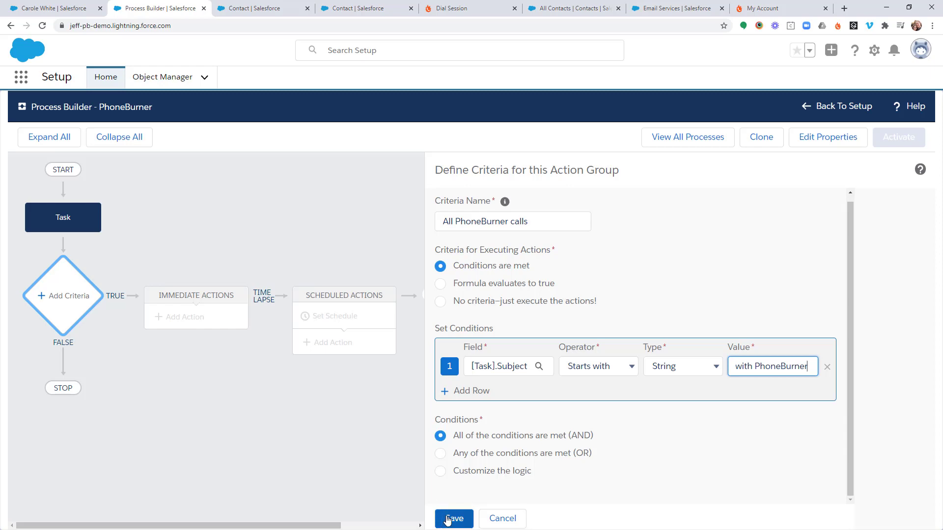
{"action": "left_click", "coordinate": [453, 519]}
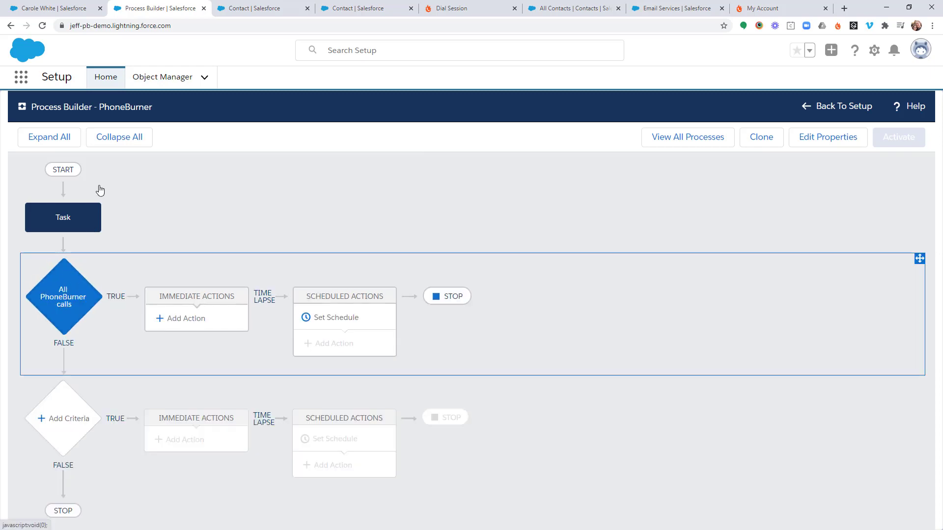
{"action": "left_click", "coordinate": [54, 8]}
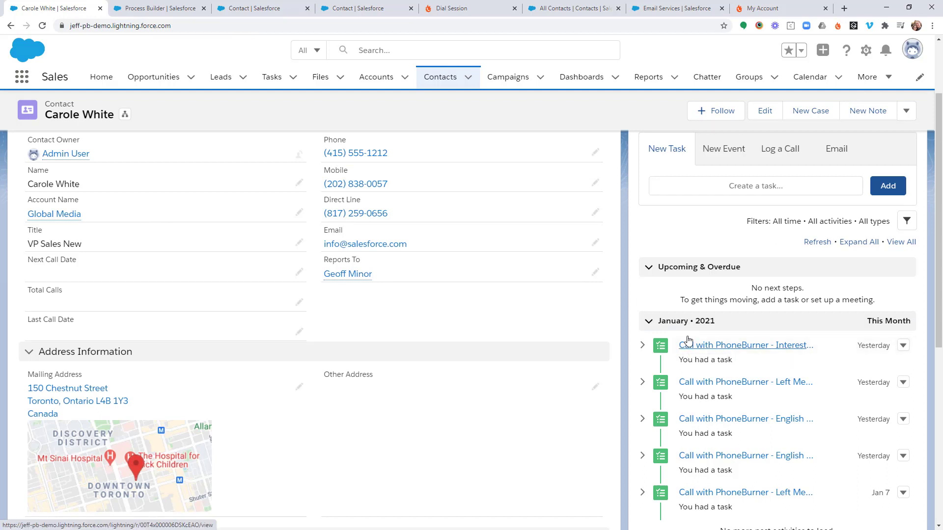
{"action": "left_click", "coordinate": [159, 8]}
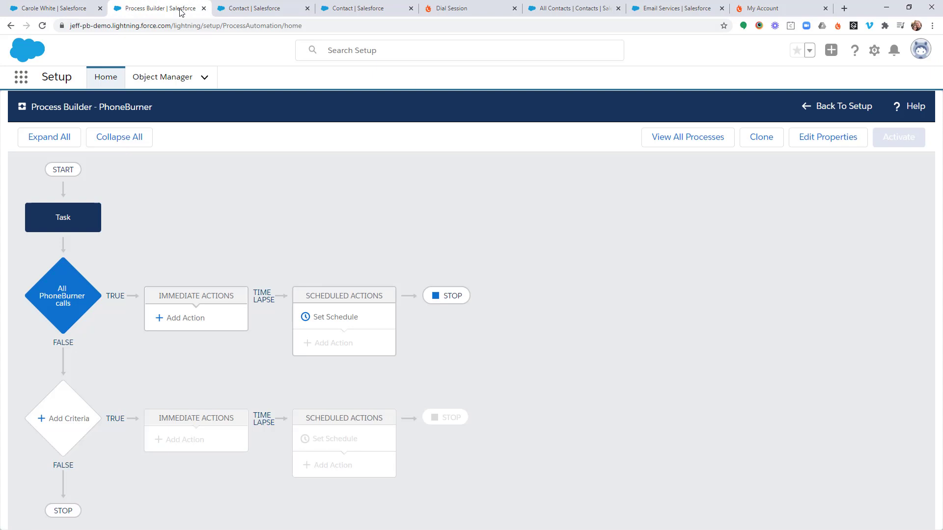
{"action": "mouse_move", "coordinate": [565, 411]}
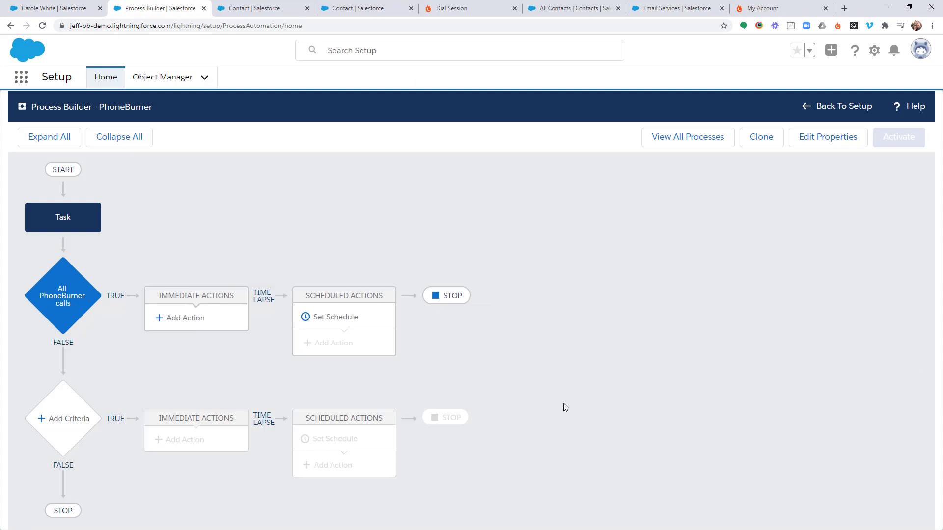
{"action": "mouse_move", "coordinate": [568, 405]}
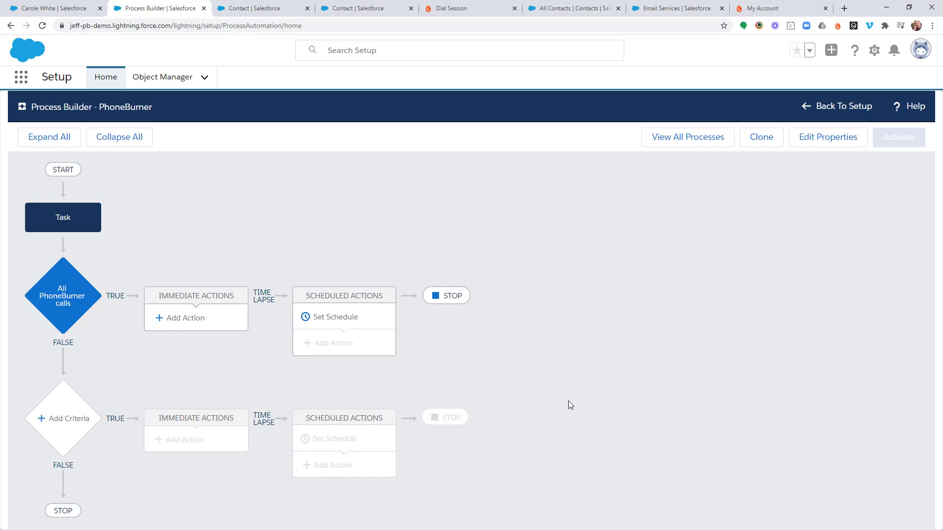
{"action": "mouse_move", "coordinate": [569, 402]}
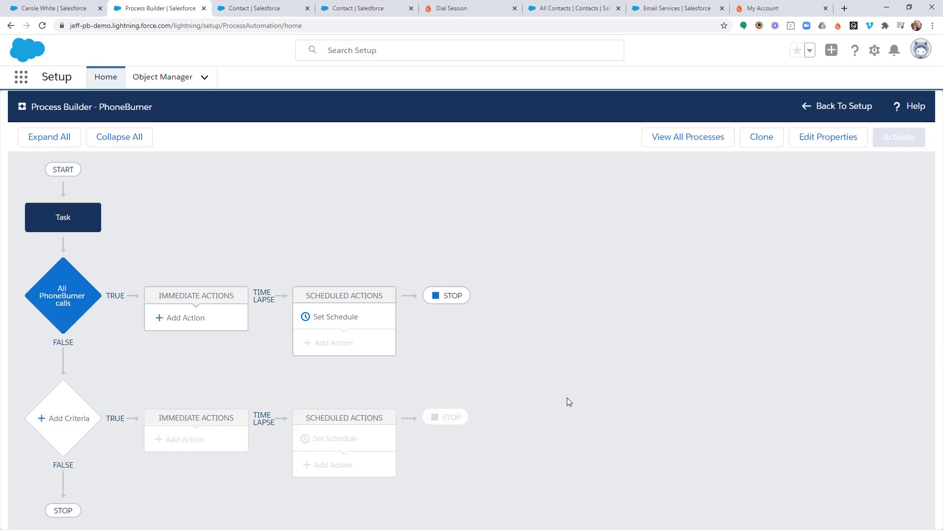
{"action": "mouse_move", "coordinate": [571, 391]}
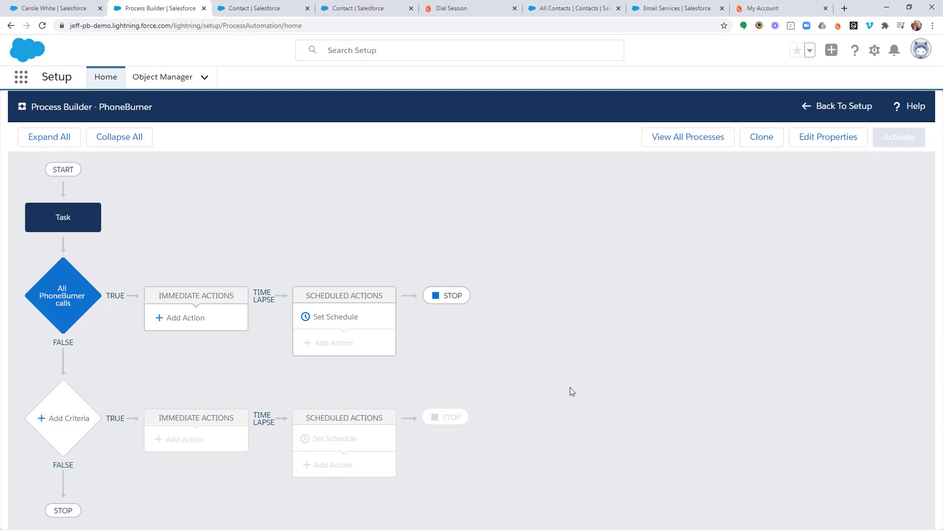
{"action": "mouse_move", "coordinate": [555, 397]}
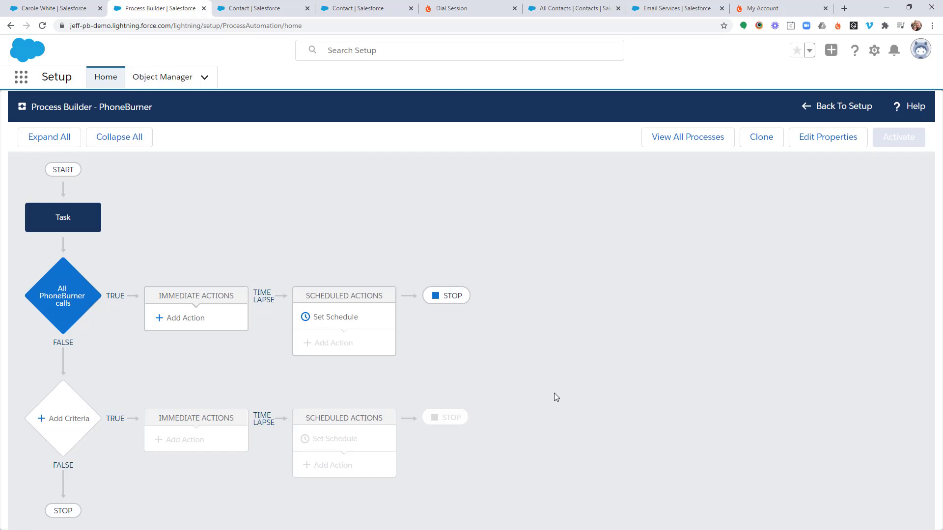
{"action": "mouse_move", "coordinate": [550, 393]}
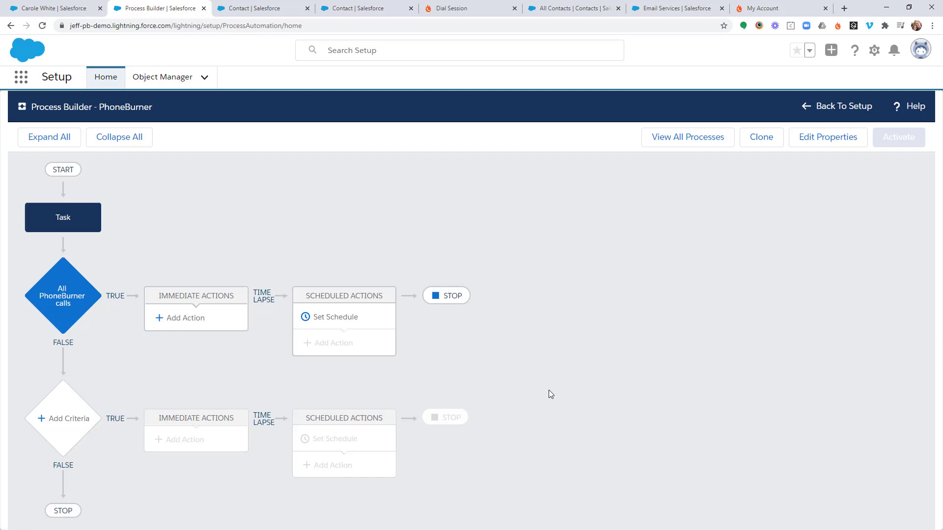
{"action": "mouse_move", "coordinate": [557, 373]}
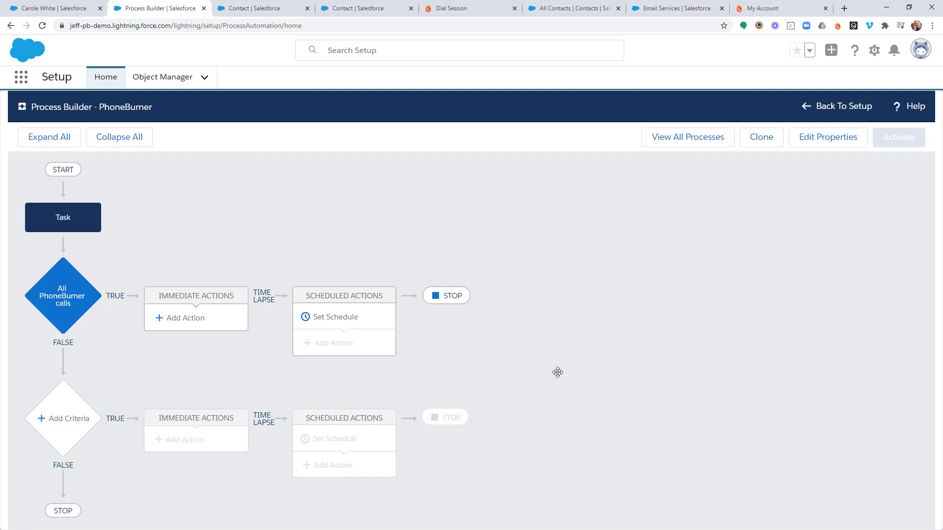
{"action": "left_click", "coordinate": [53, 8]}
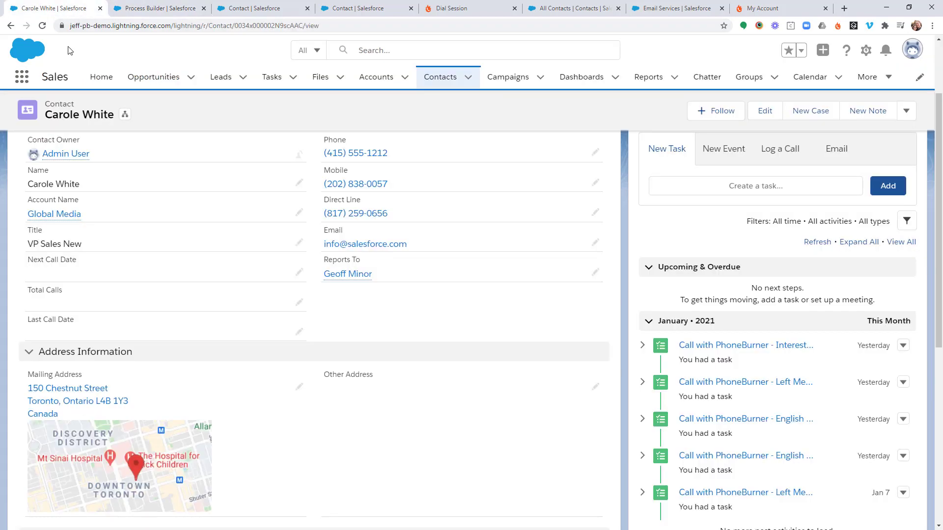
{"action": "mouse_move", "coordinate": [84, 336]}
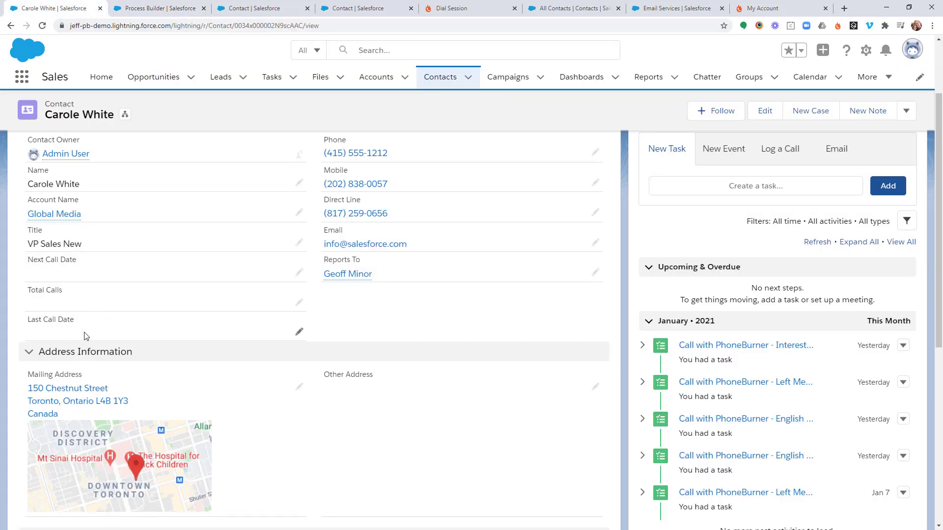
{"action": "left_click", "coordinate": [159, 8]}
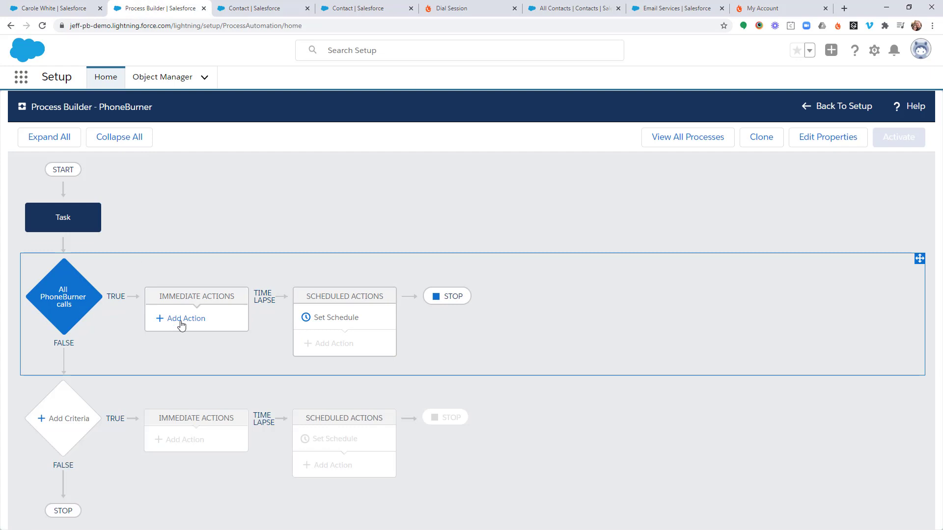
Add an Update Records immediate action named 'Set Last Call Date'
{"action": "left_click", "coordinate": [184, 318]}
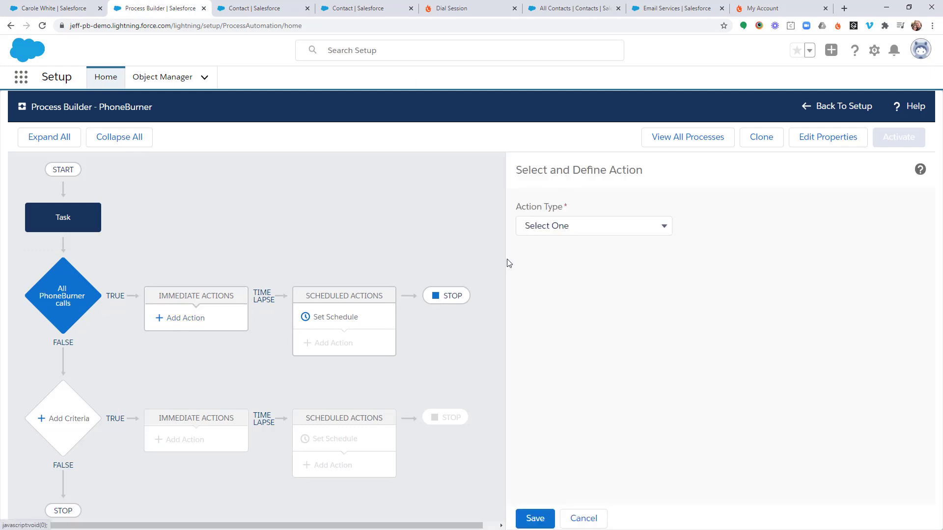
{"action": "left_click", "coordinate": [593, 226]}
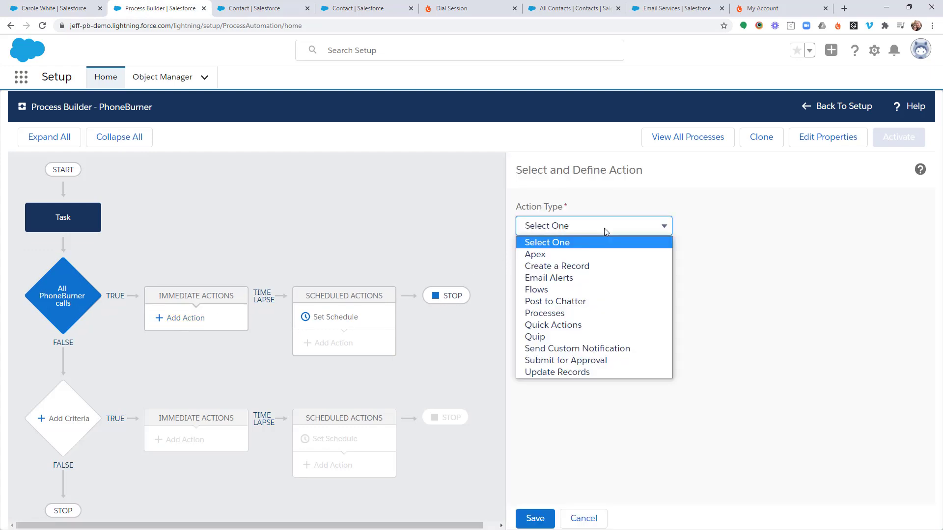
{"action": "mouse_move", "coordinate": [556, 371]}
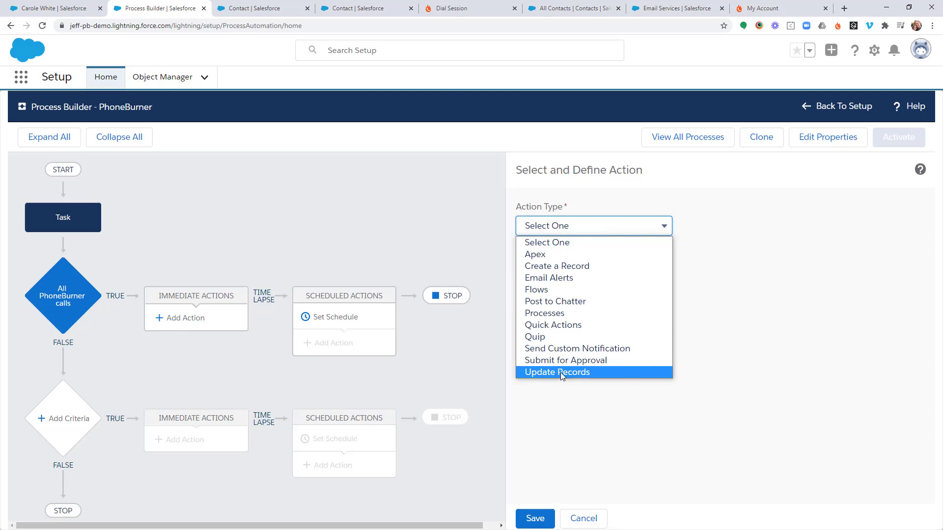
{"action": "left_click", "coordinate": [556, 373]}
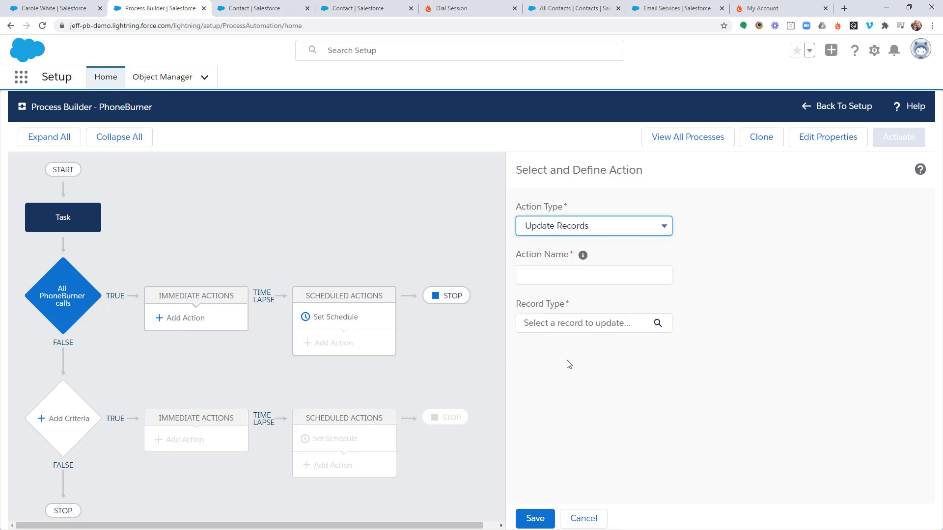
{"action": "left_click", "coordinate": [593, 275]}
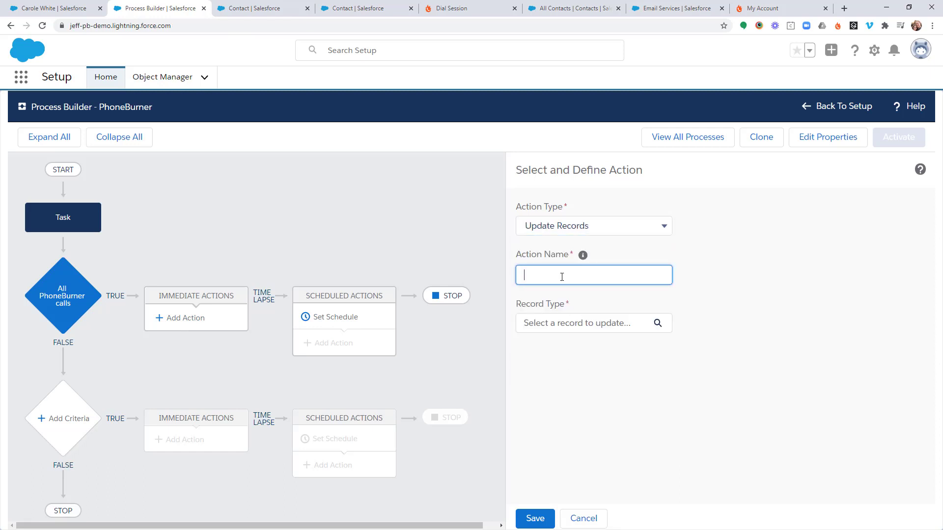
{"action": "type", "text": "Set Last Call Date"}
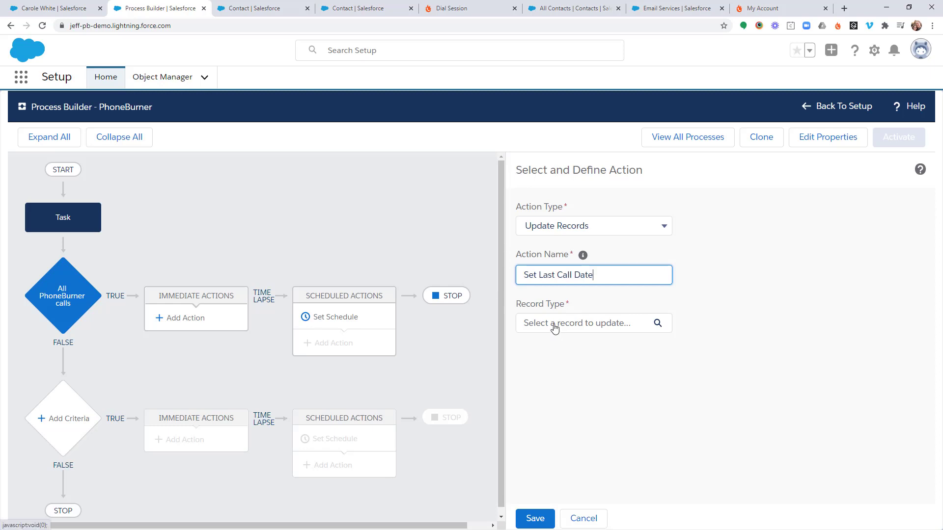
Make the action update the Task's related Name ID (Contact) record
{"action": "left_click", "coordinate": [593, 323]}
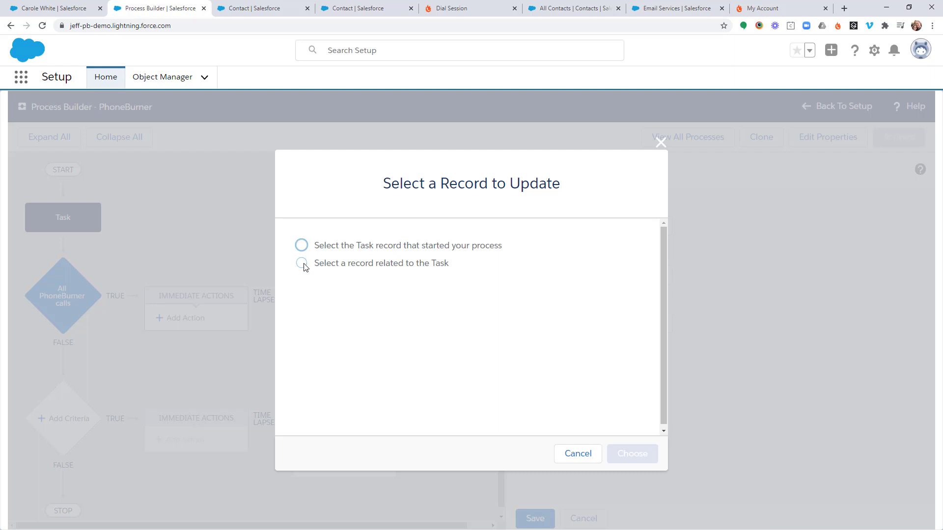
{"action": "left_click", "coordinate": [301, 263]}
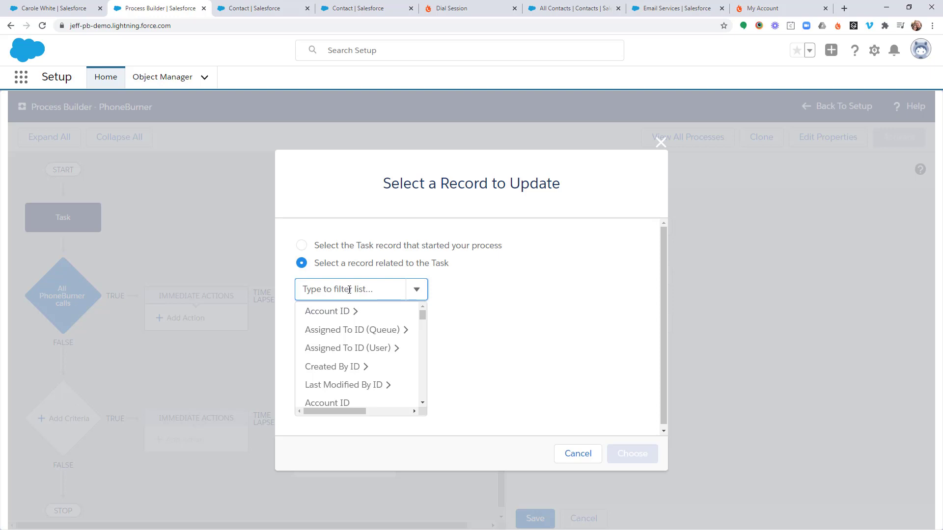
{"action": "type", "text": "contact"}
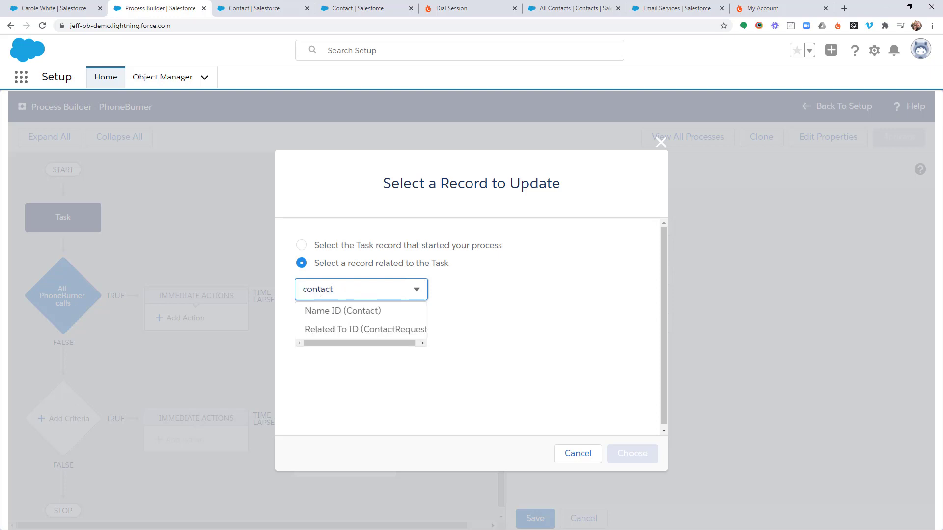
{"action": "mouse_move", "coordinate": [342, 311]}
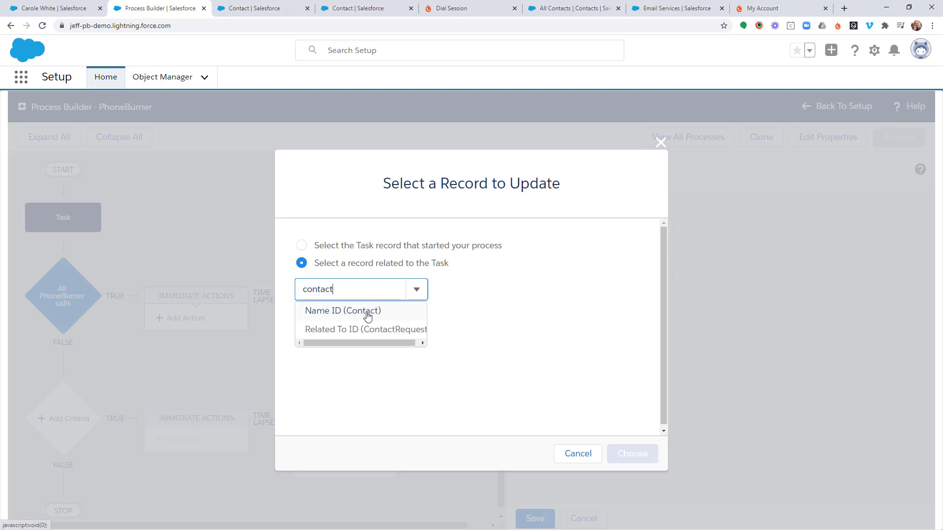
{"action": "left_click", "coordinate": [343, 311]}
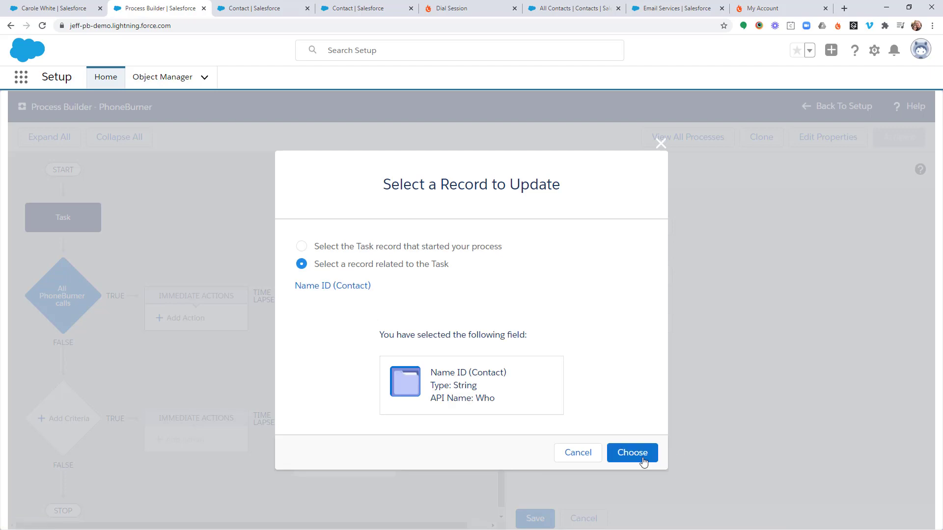
{"action": "left_click", "coordinate": [632, 453]}
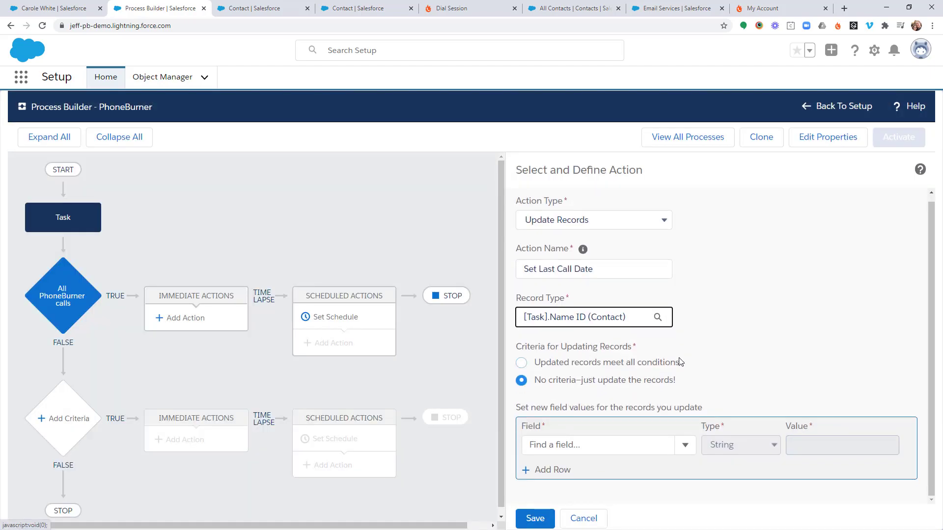
{"action": "mouse_move", "coordinate": [665, 404]}
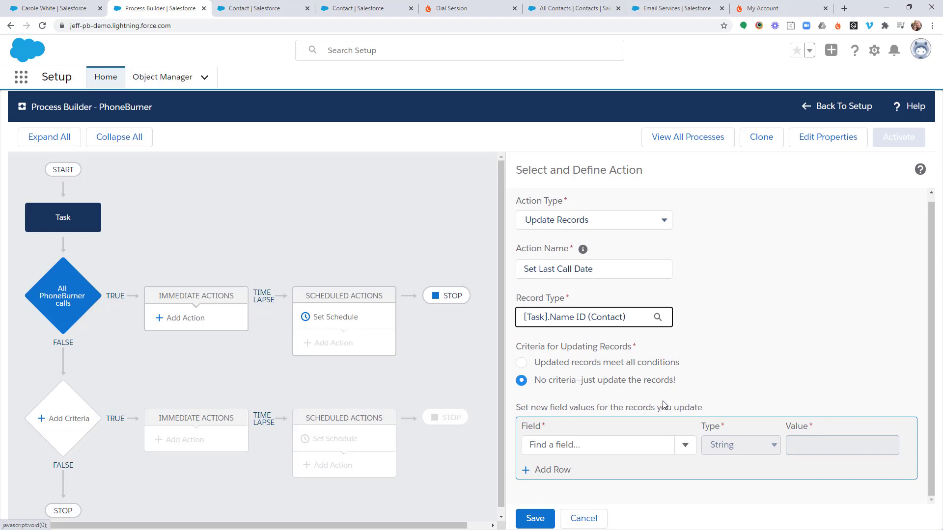
Target the contact's Last Call Date field with a Field Reference value type
{"action": "type", "text": "last"}
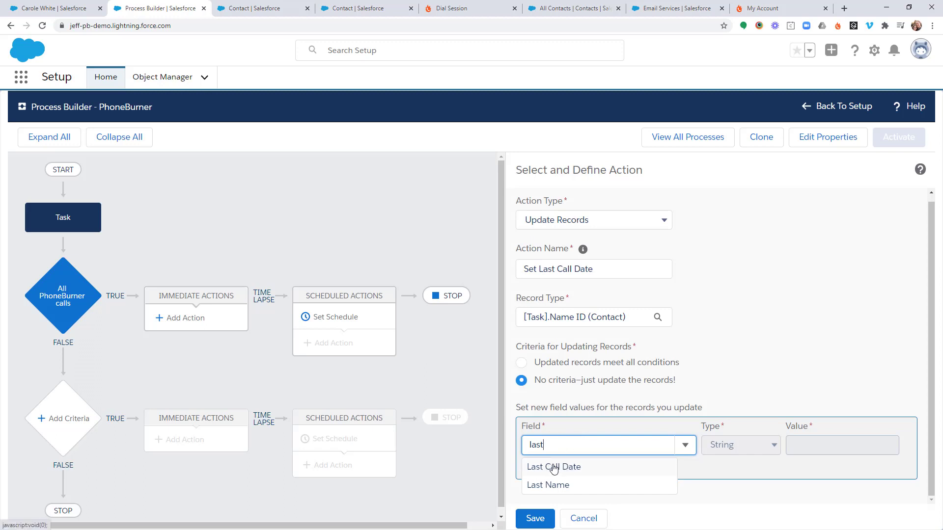
{"action": "left_click", "coordinate": [553, 467]}
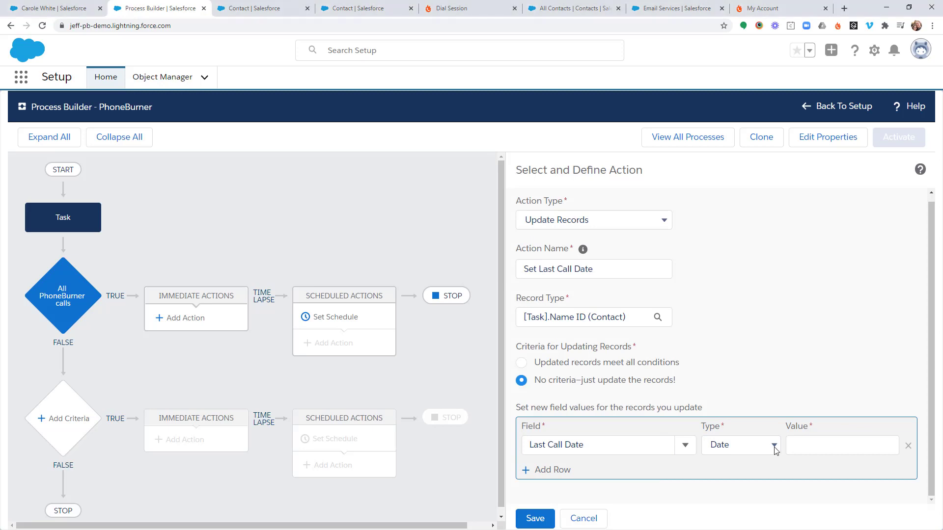
{"action": "left_click", "coordinate": [739, 446]}
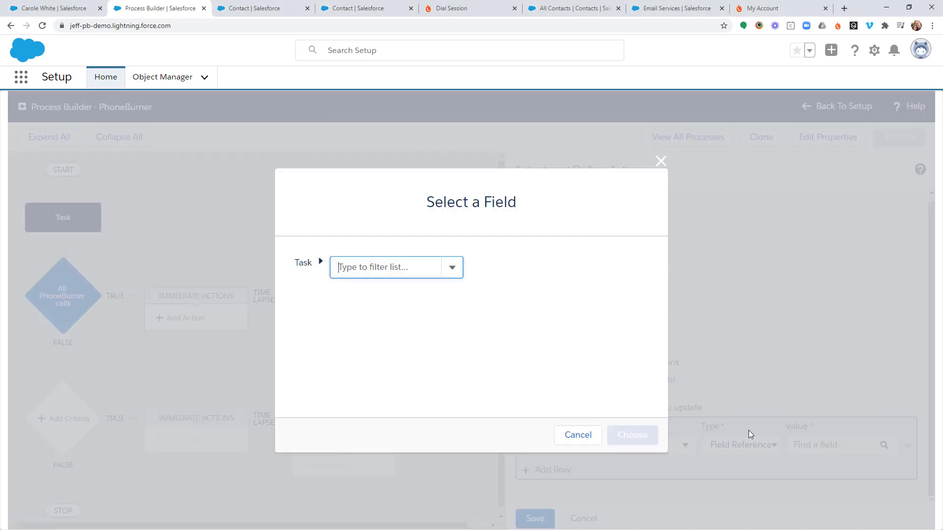
Use the Task's Last Modified Date as the Last Call Date value
{"action": "type", "text": "last"}
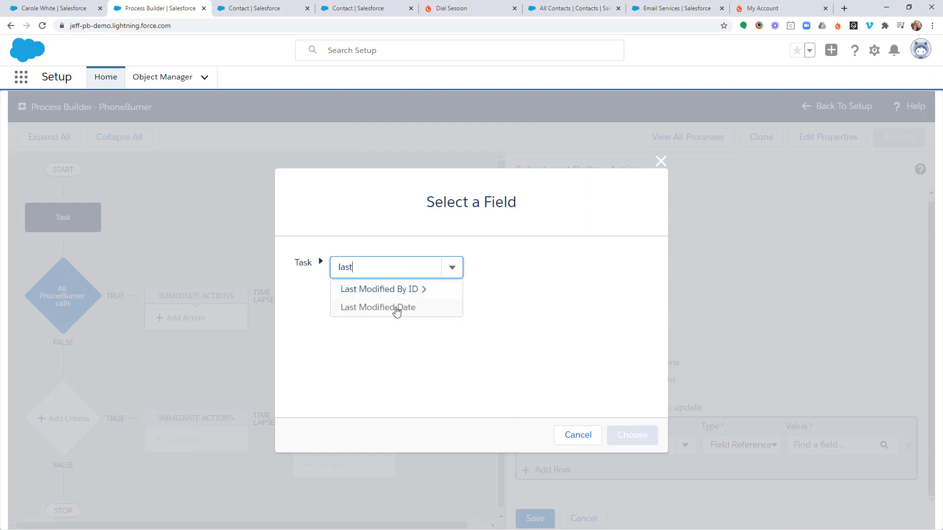
{"action": "left_click", "coordinate": [378, 308]}
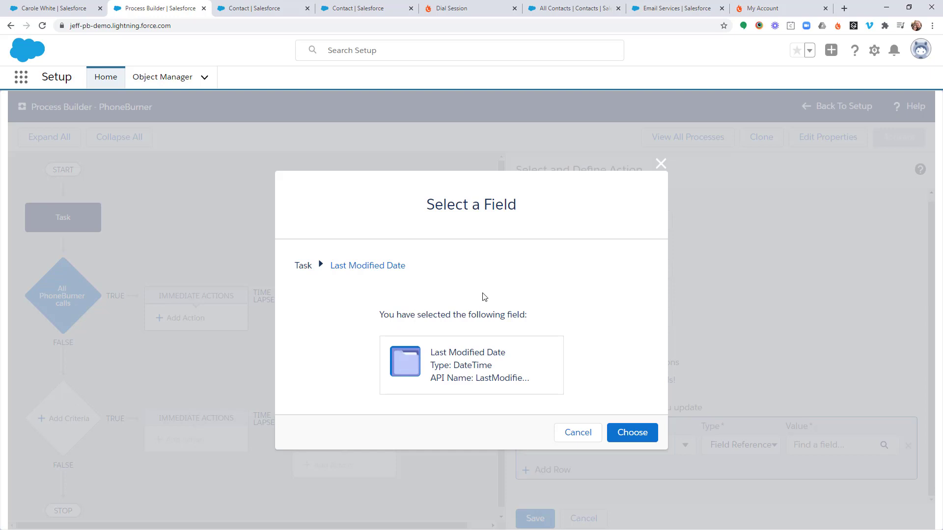
{"action": "mouse_move", "coordinate": [625, 453]}
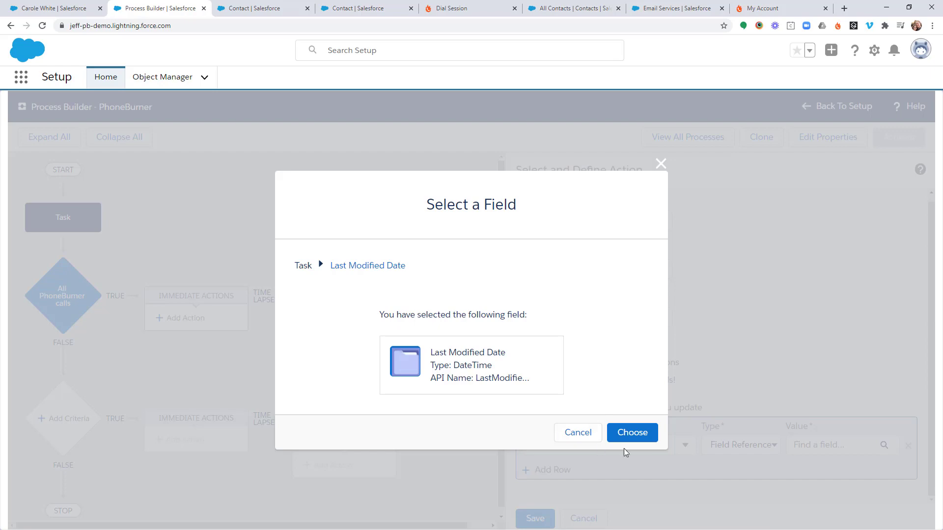
{"action": "left_click", "coordinate": [632, 432]}
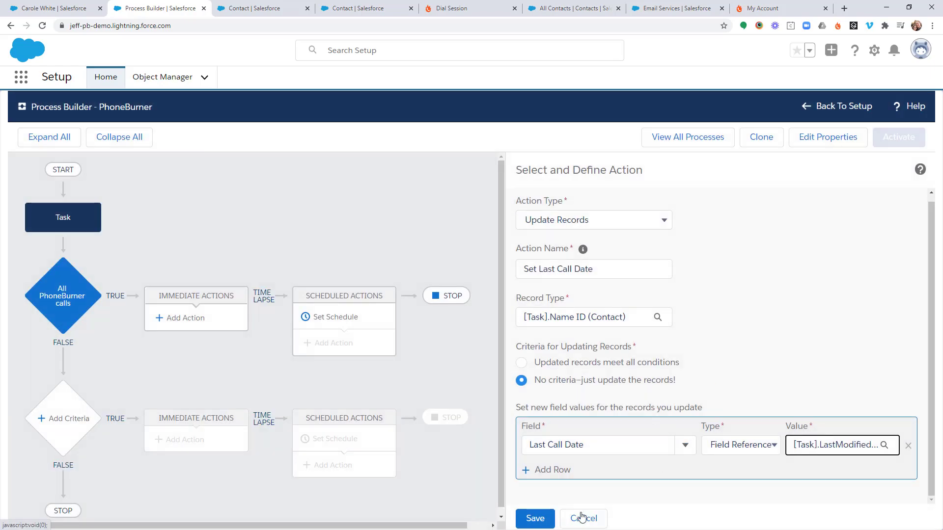
{"action": "left_click", "coordinate": [534, 519]}
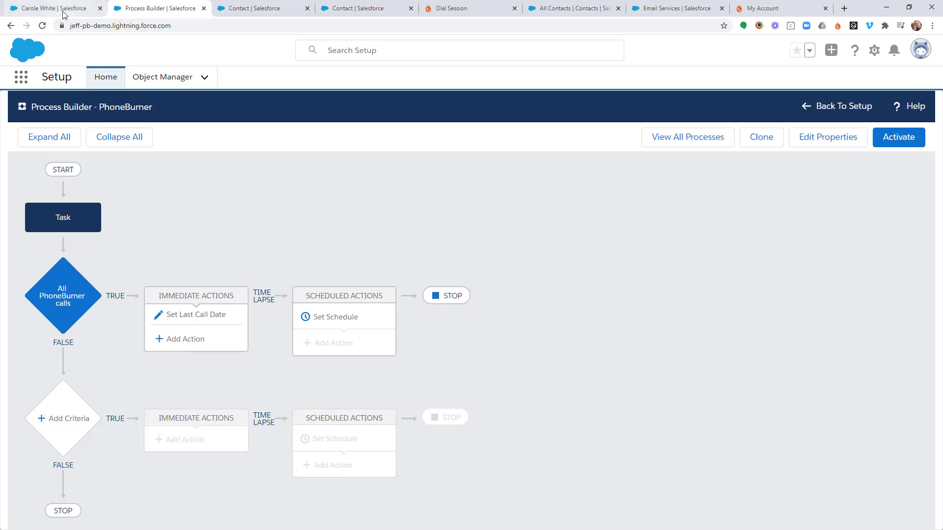
{"action": "left_click", "coordinate": [51, 8]}
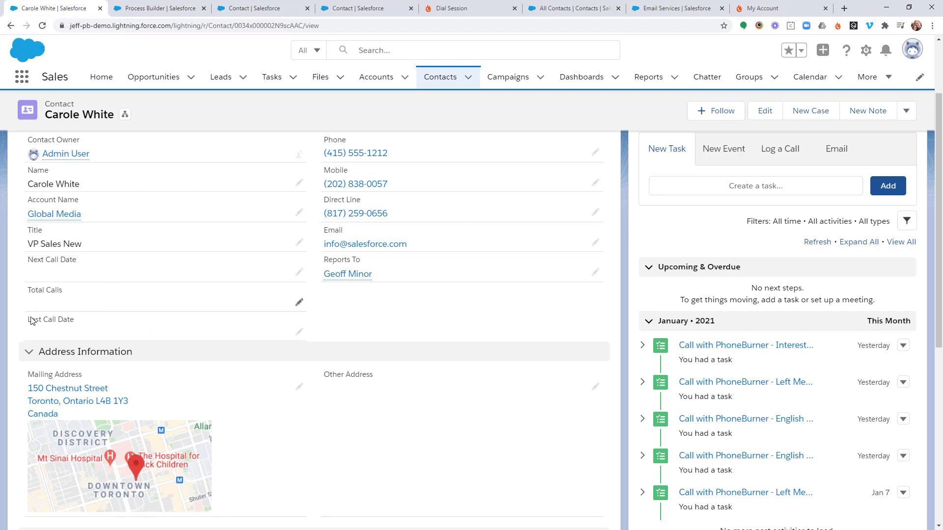